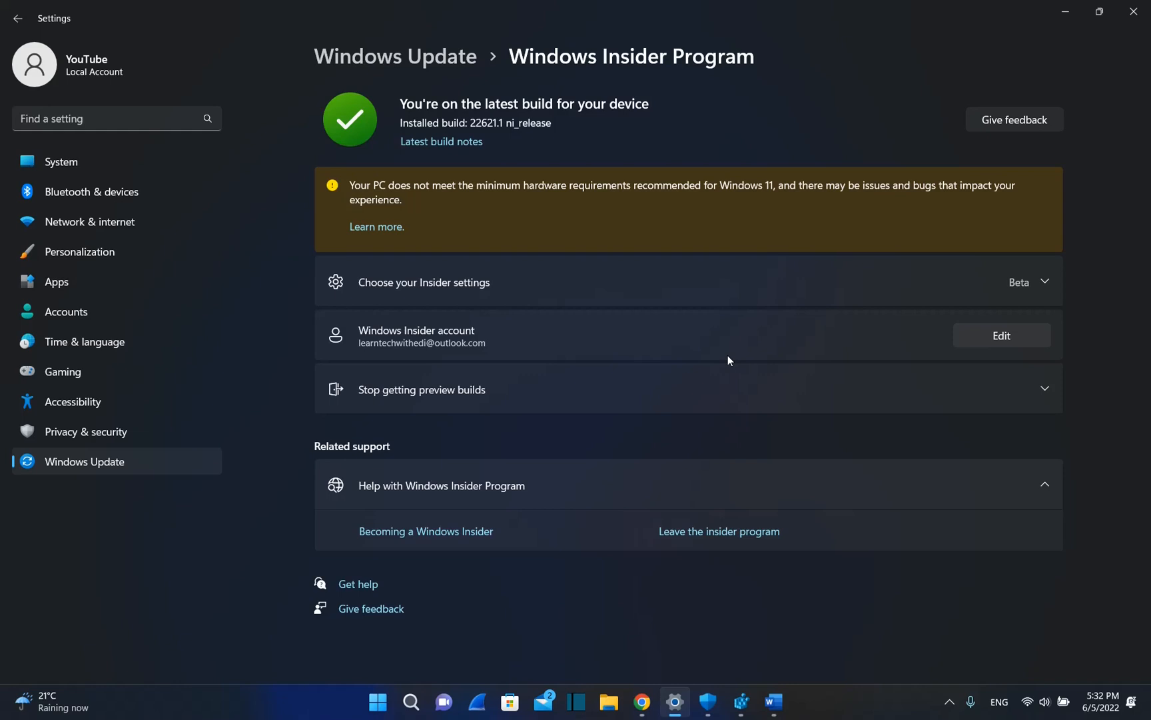
pyautogui.moveTo(427, 222)
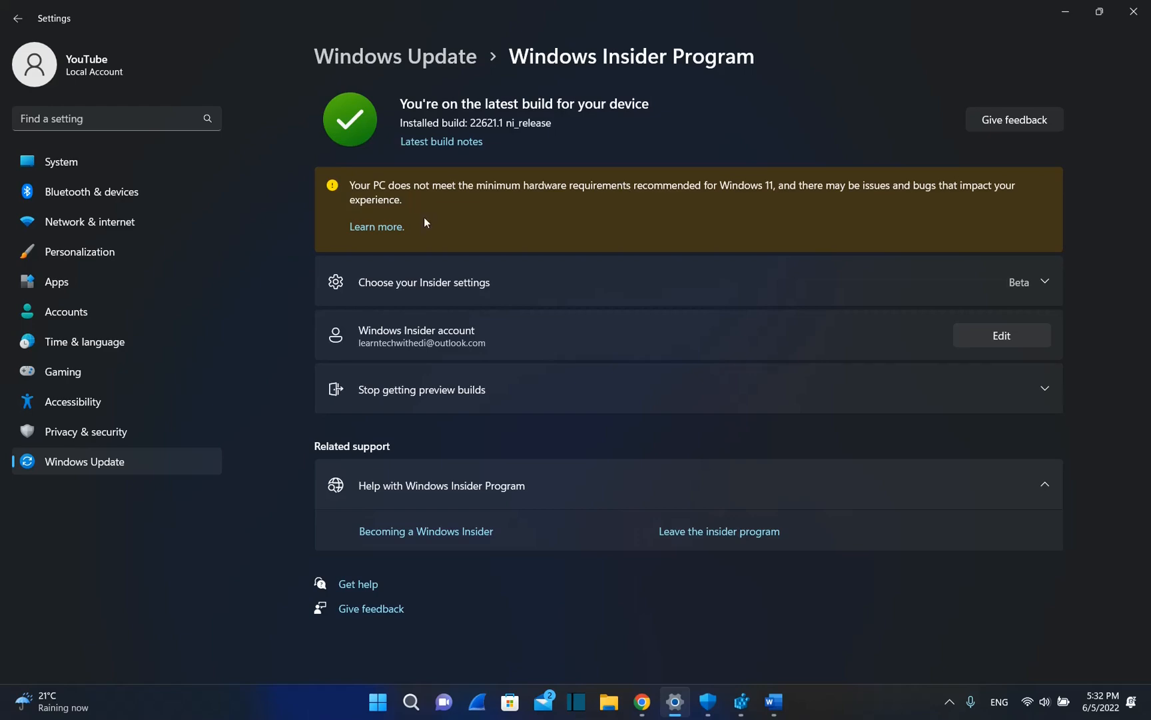
pyautogui.moveTo(675, 194)
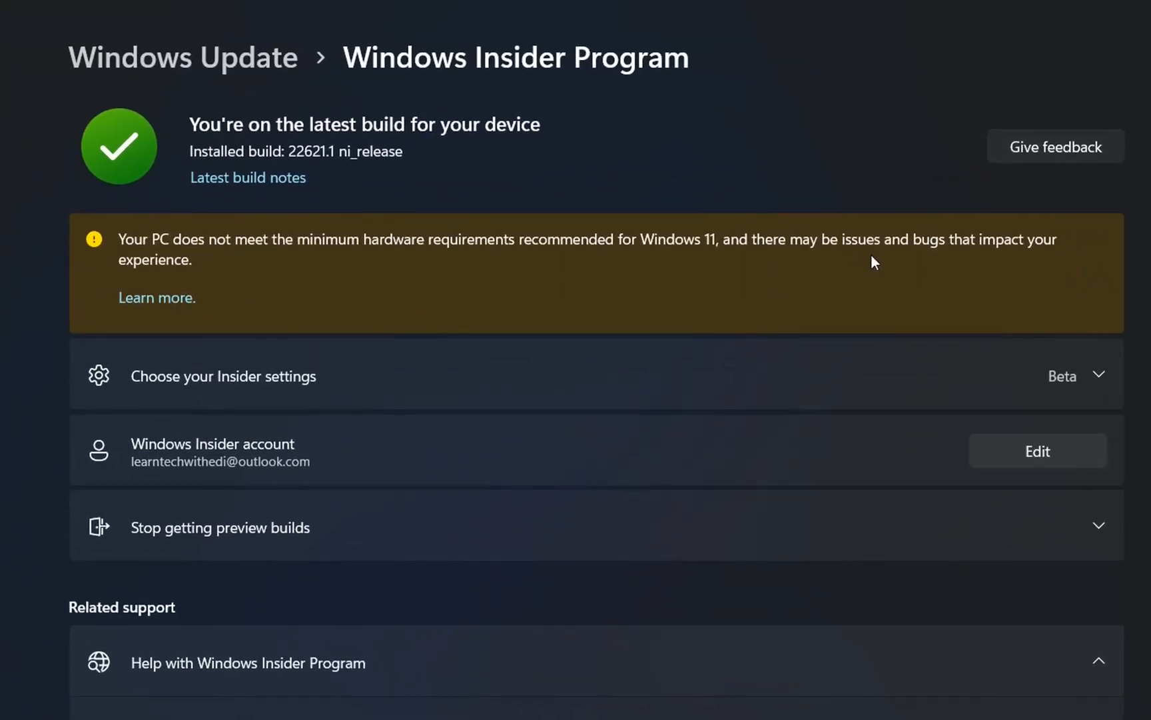
pyautogui.moveTo(203, 311)
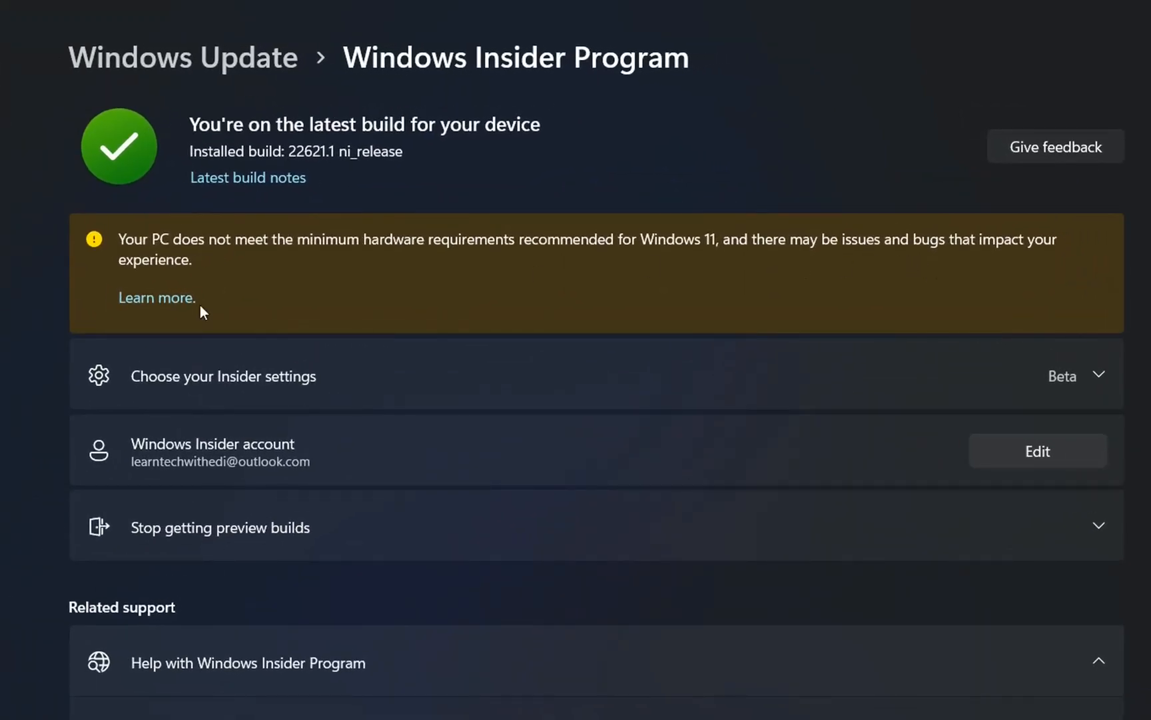
pyautogui.moveTo(229, 289)
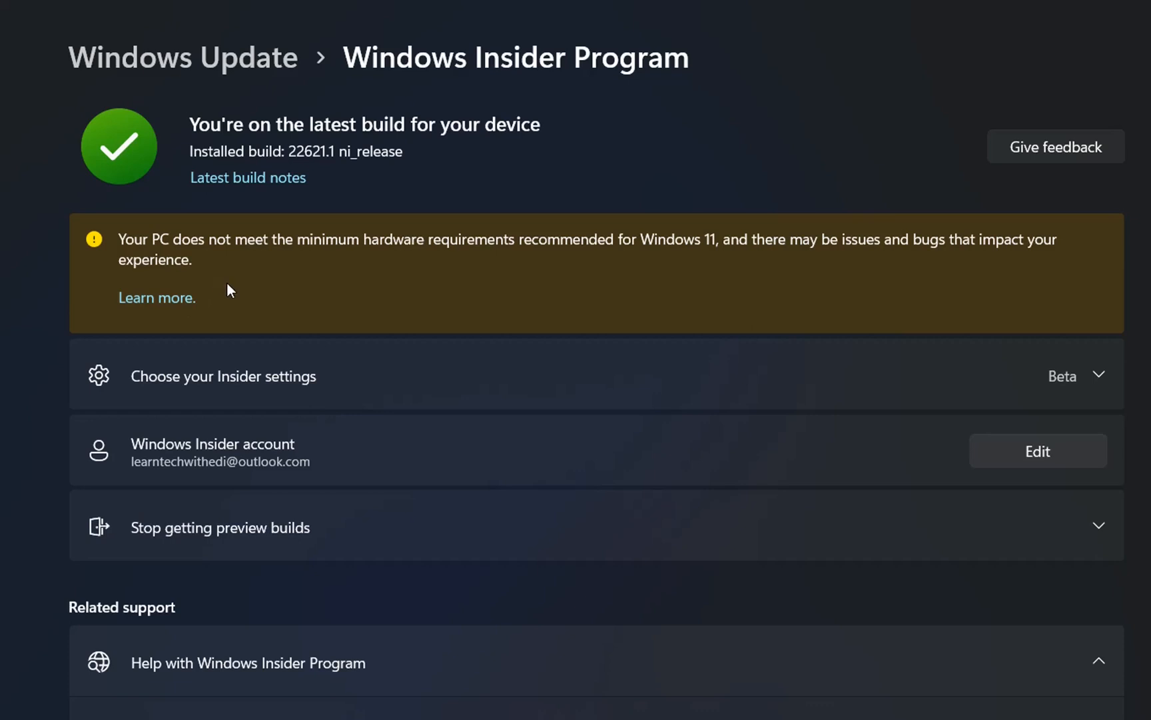
pyautogui.moveTo(464, 268)
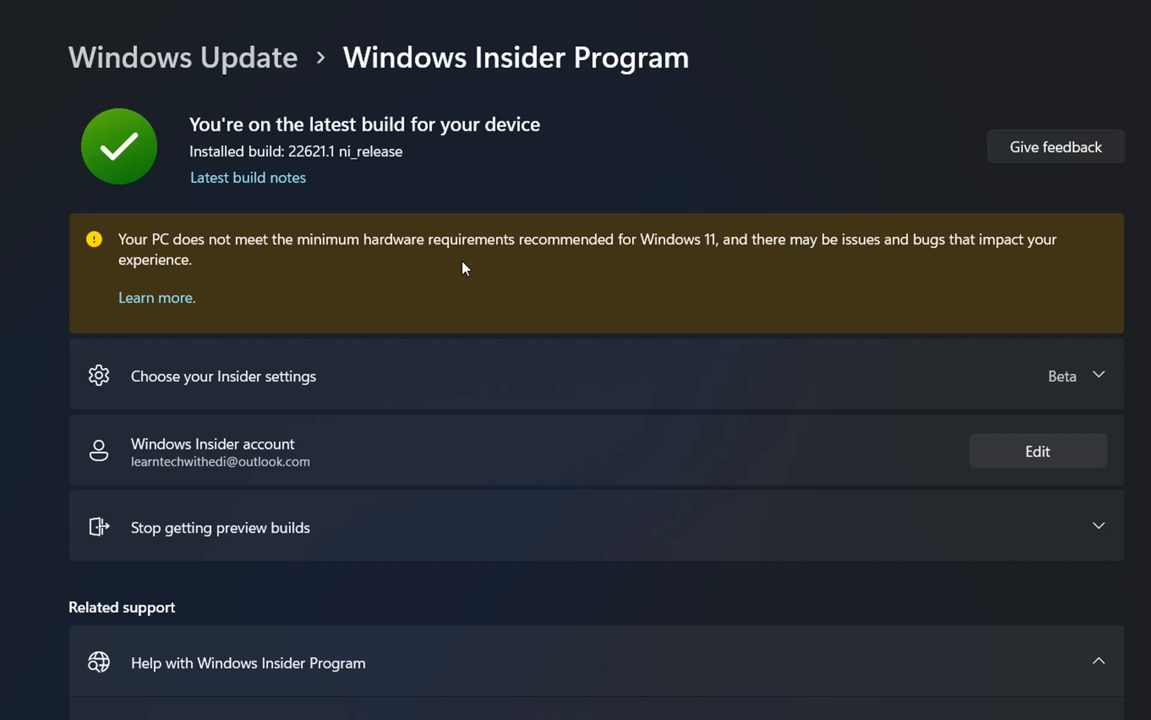
pyautogui.moveTo(603, 235)
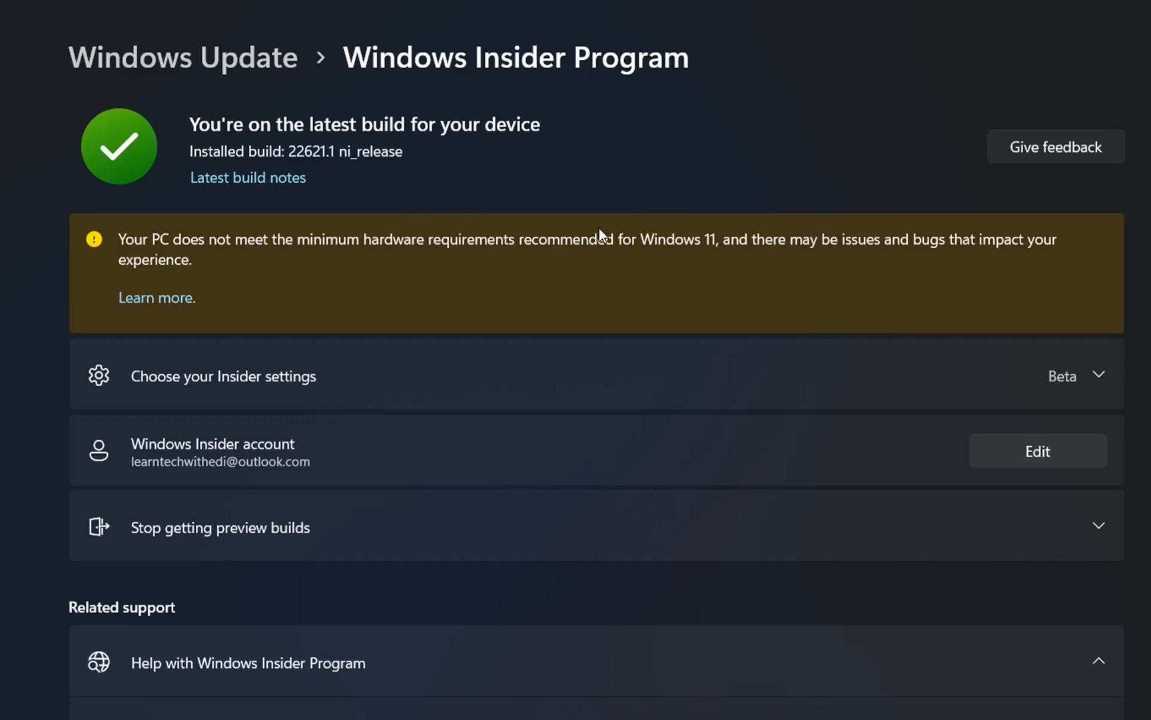
pyautogui.moveTo(254, 110)
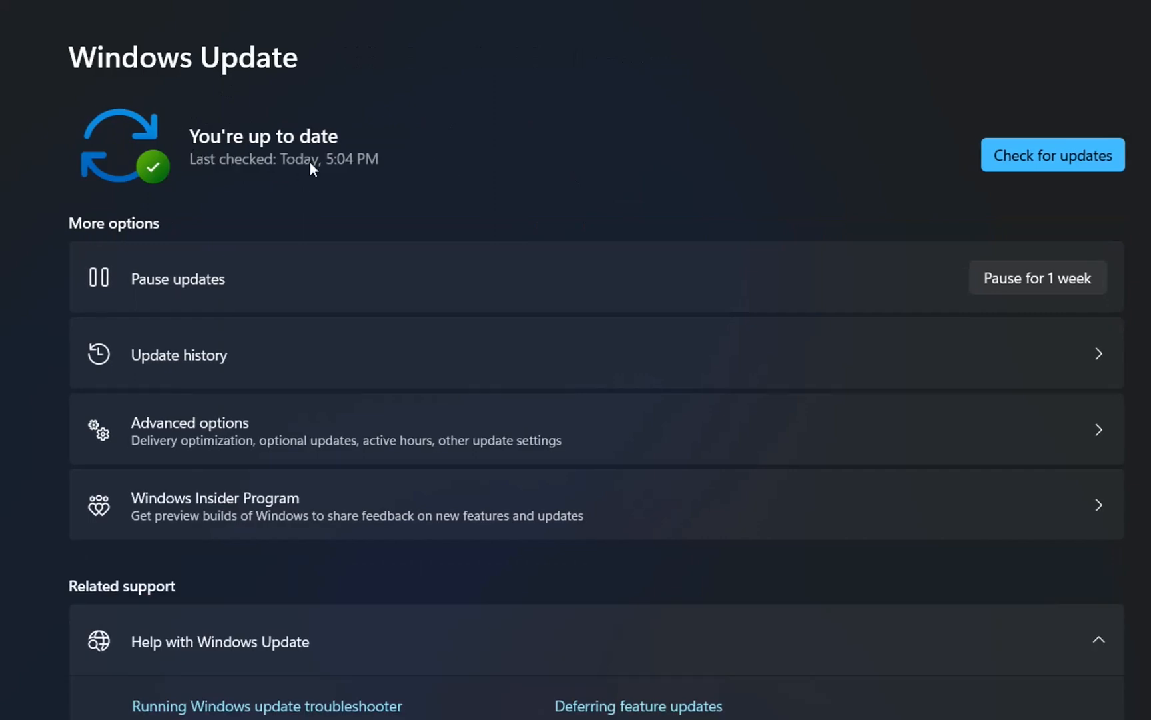
pyautogui.moveTo(316, 145)
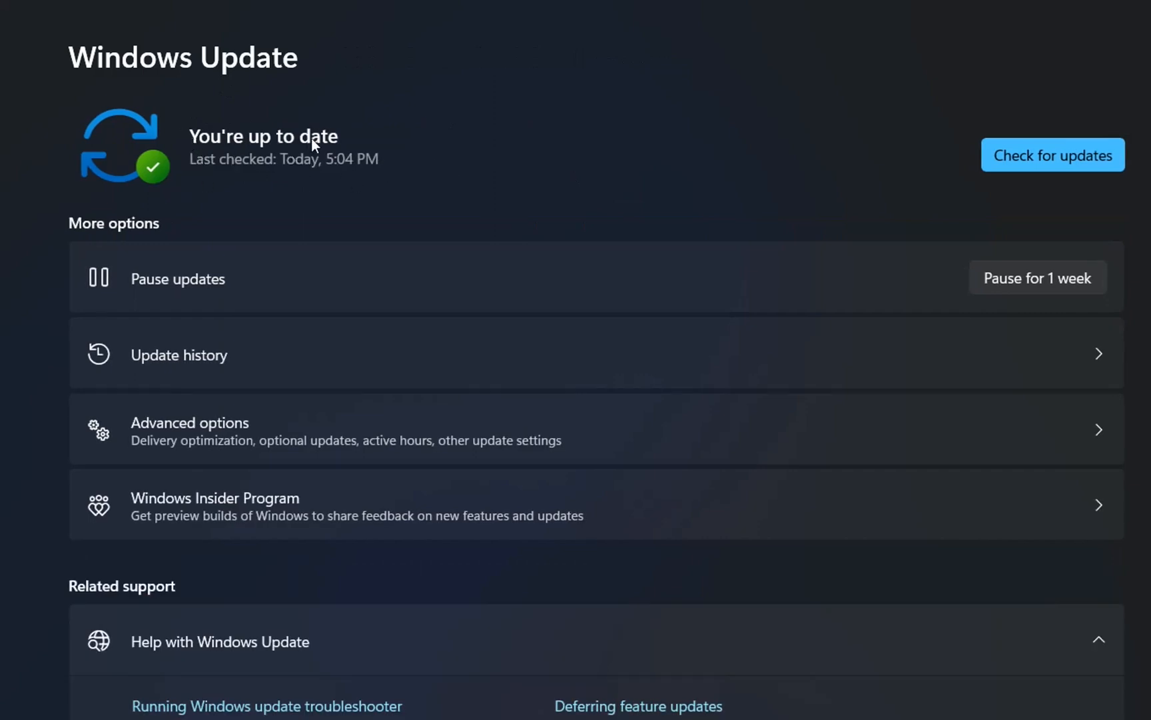
pyautogui.moveTo(360, 143)
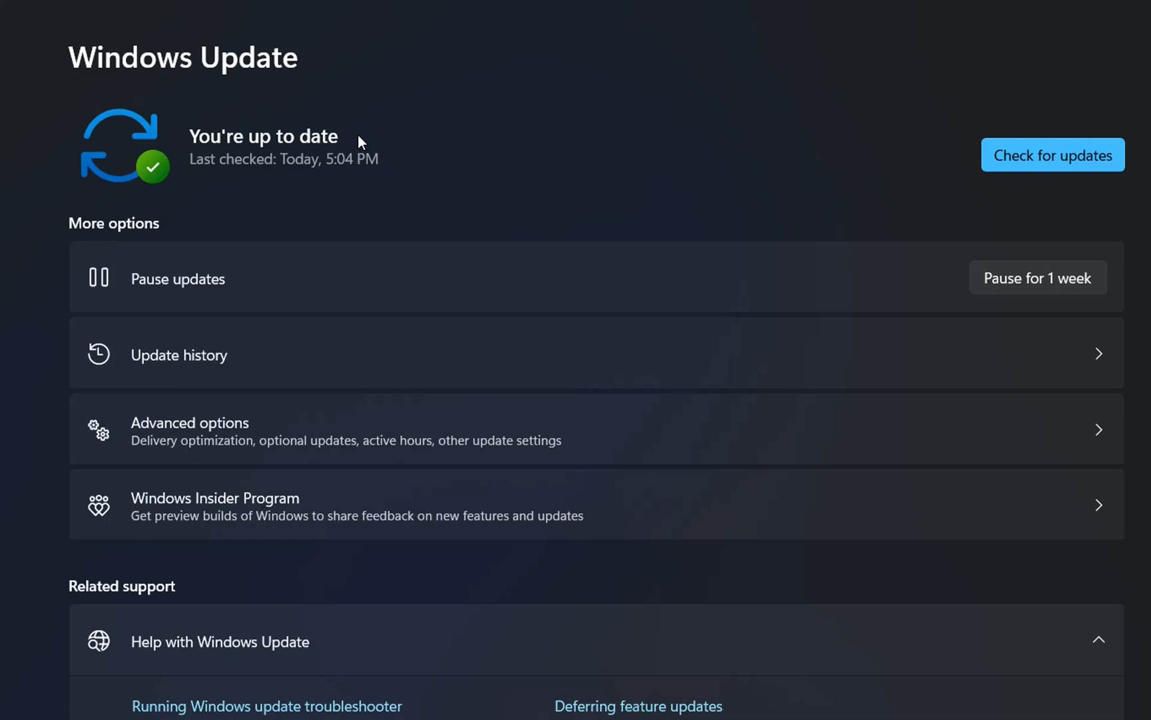
pyautogui.moveTo(375, 149)
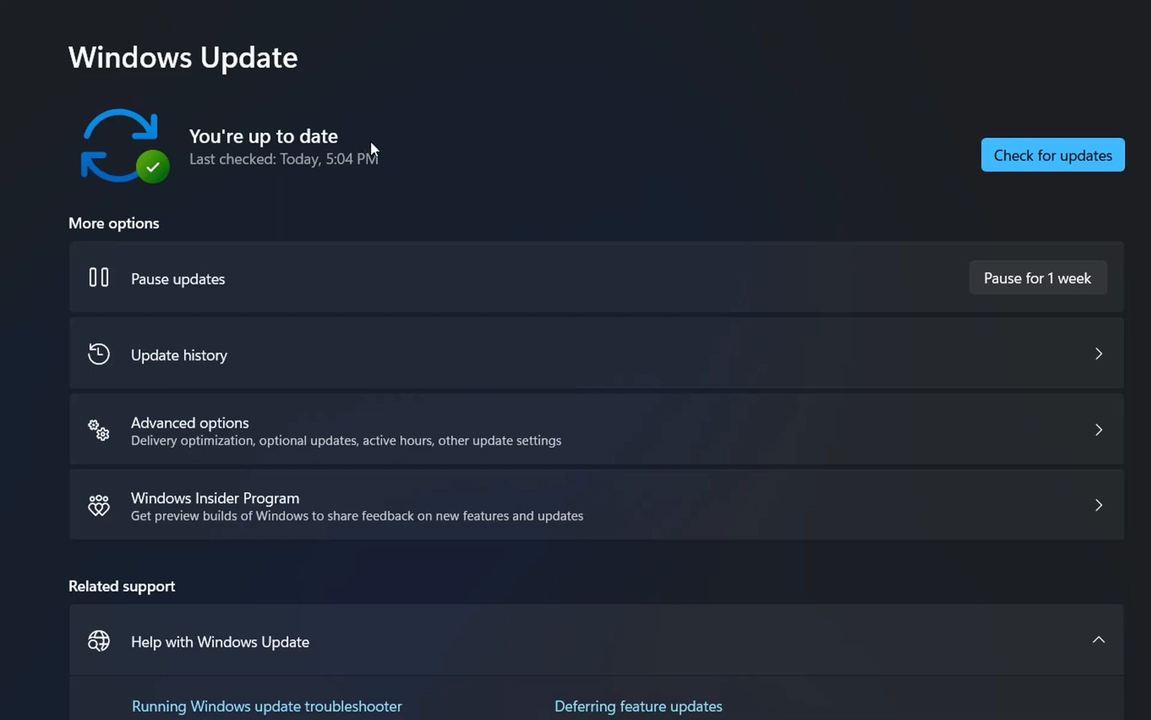
pyautogui.moveTo(402, 139)
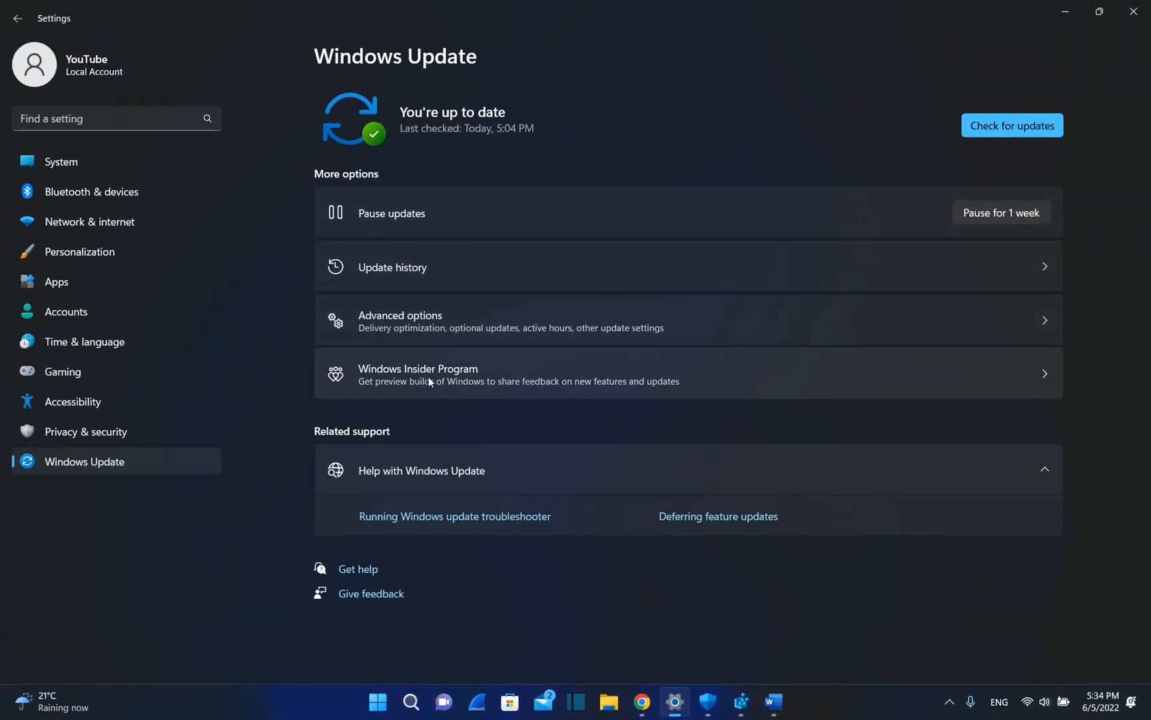
pyautogui.moveTo(1036, 394)
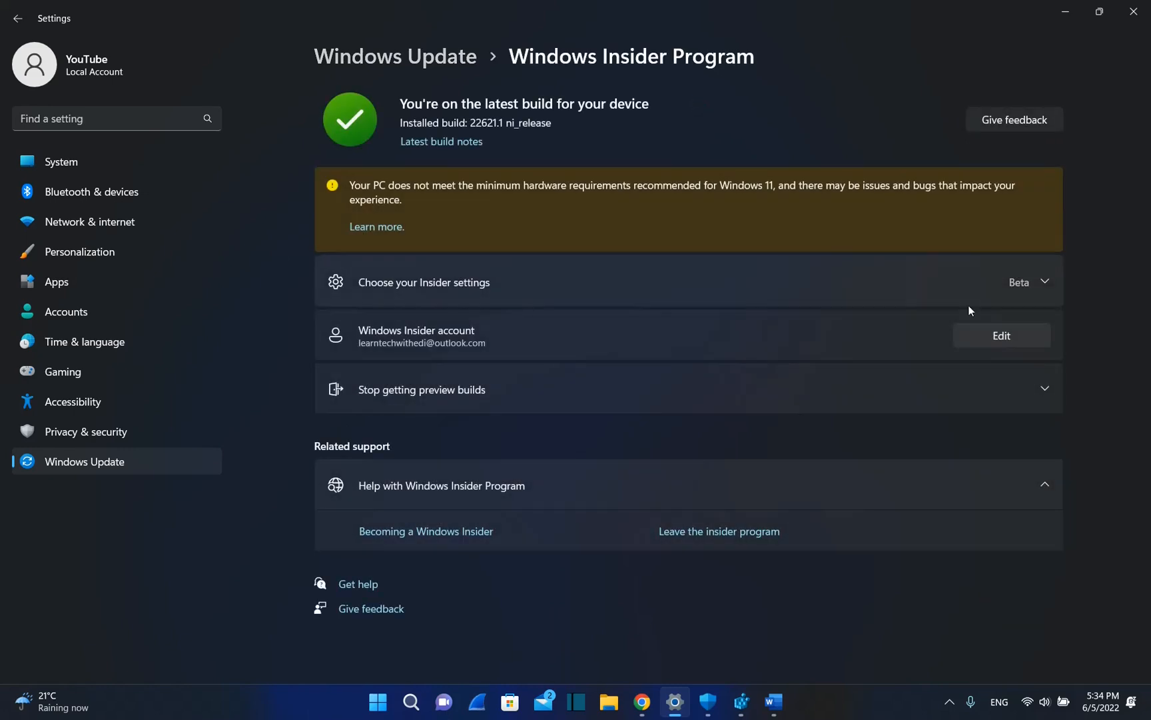
pyautogui.moveTo(511, 118)
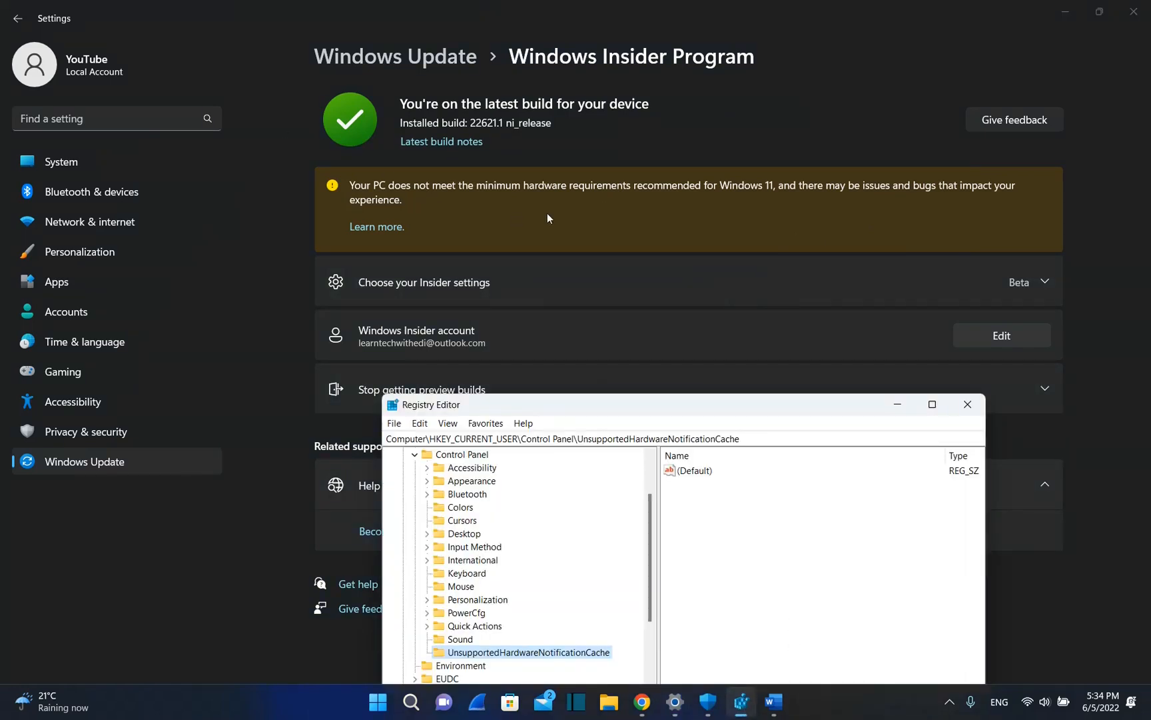
pyautogui.moveTo(933, 404)
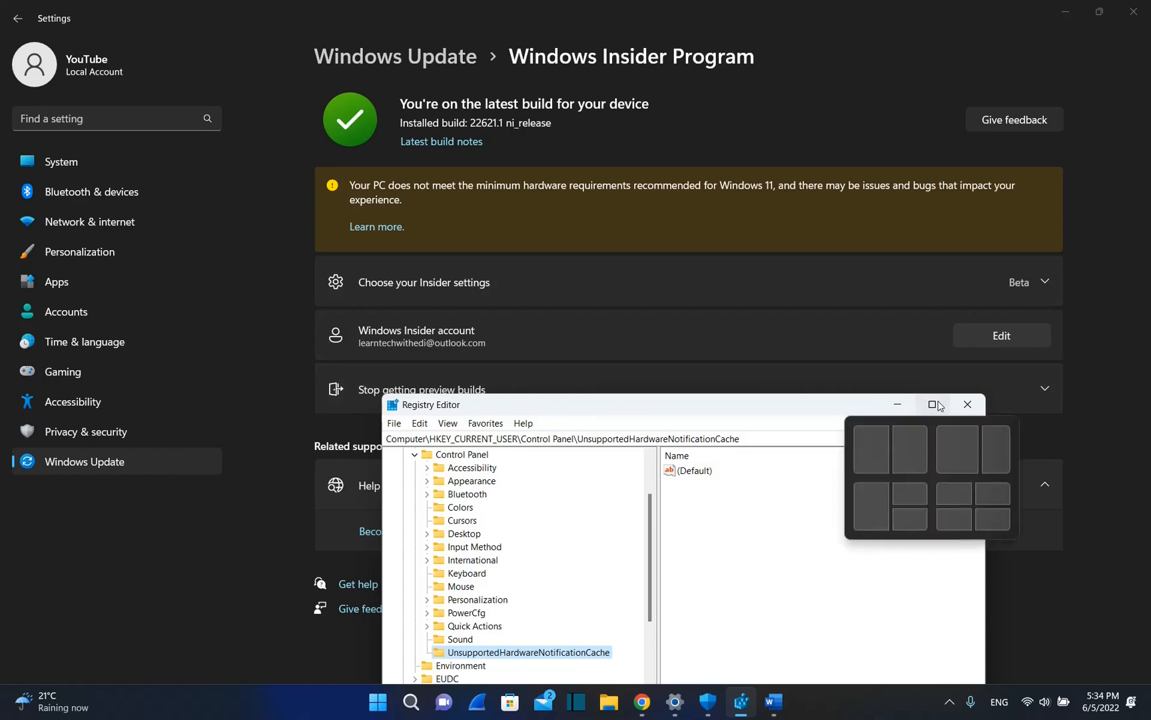
# Open the UnsupportedHardwareNotificationCache key under HKEY_CURRENT_USER\Control Panel in Registry Editor
pyautogui.click(934, 404)
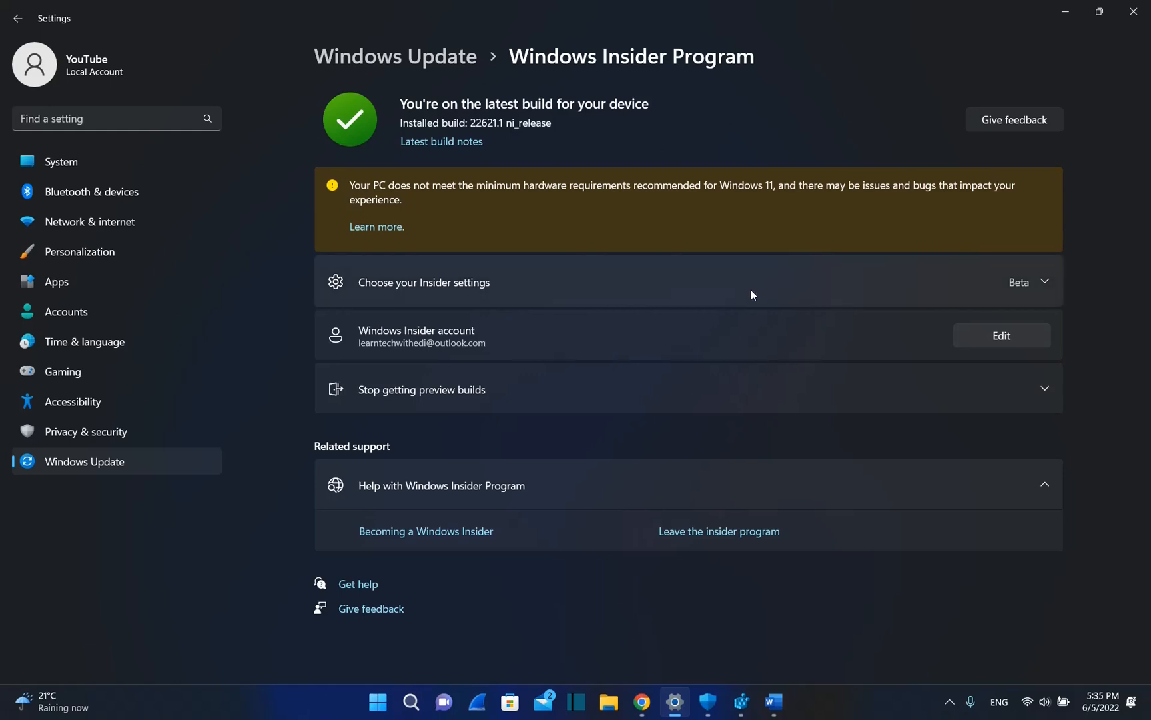
pyautogui.moveTo(584, 233)
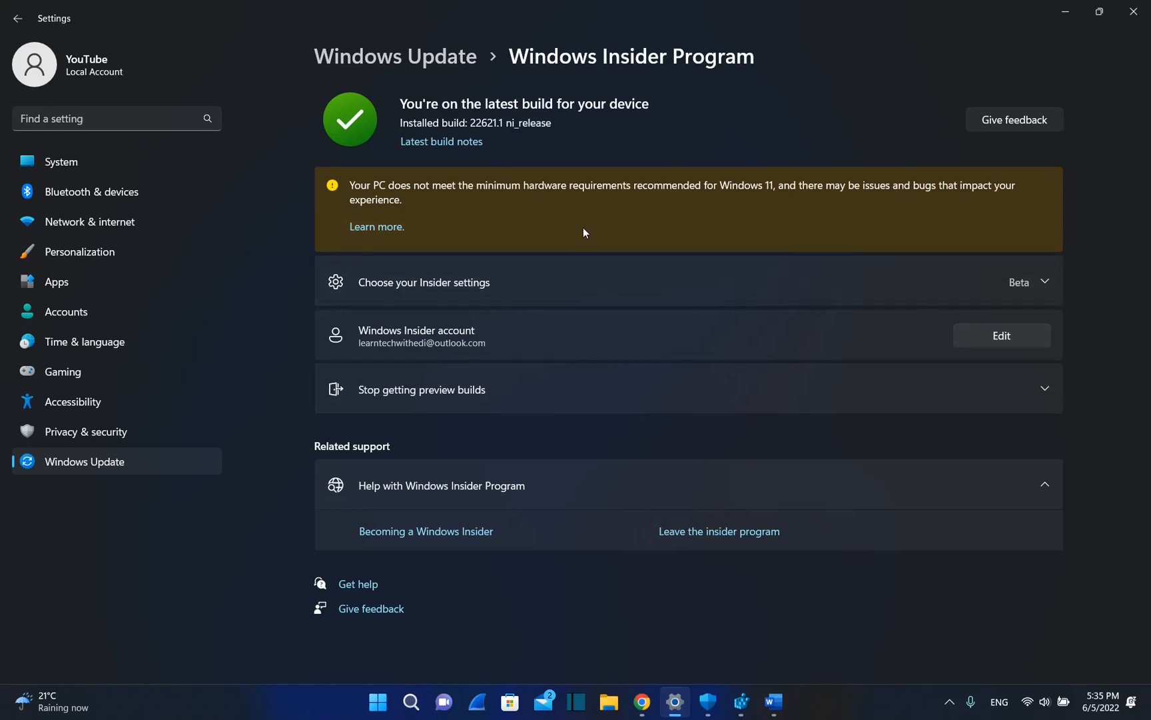